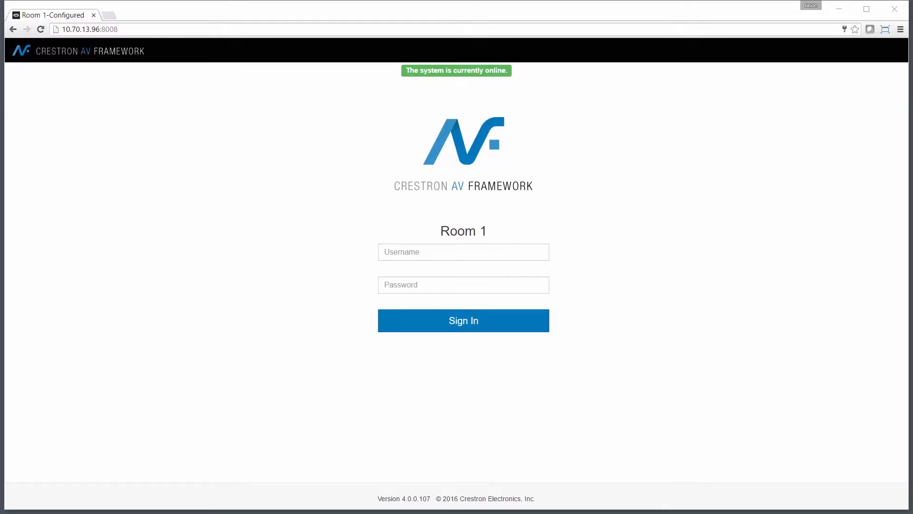
Sign in to Room 1 and go to its System Setup page via Configure > System.
type("admin")
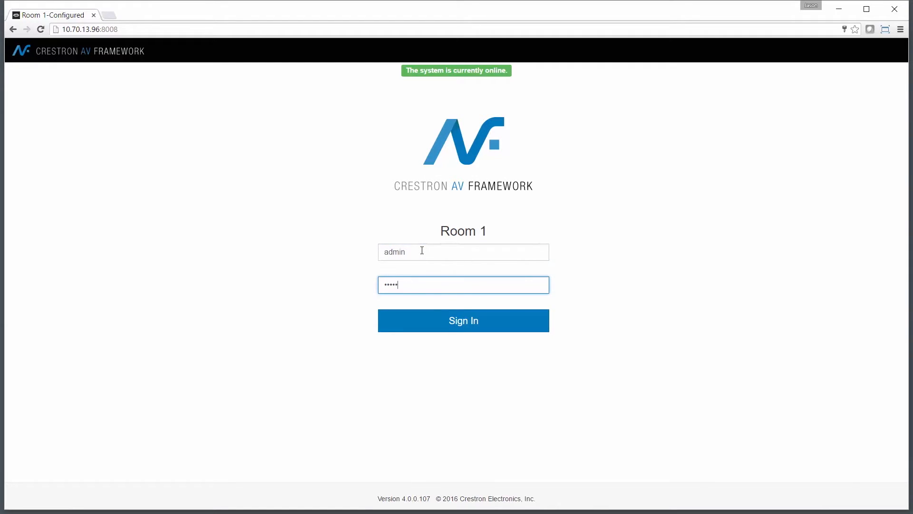
left_click(463, 321)
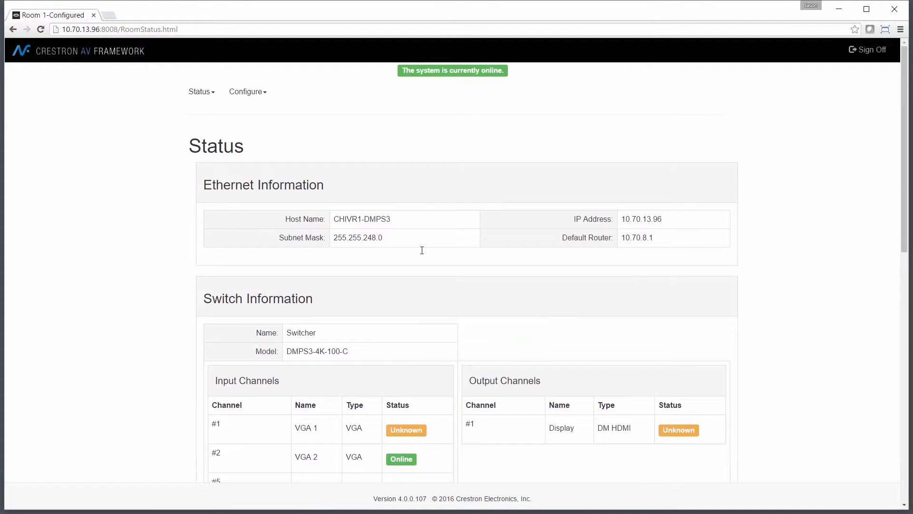
left_click(247, 92)
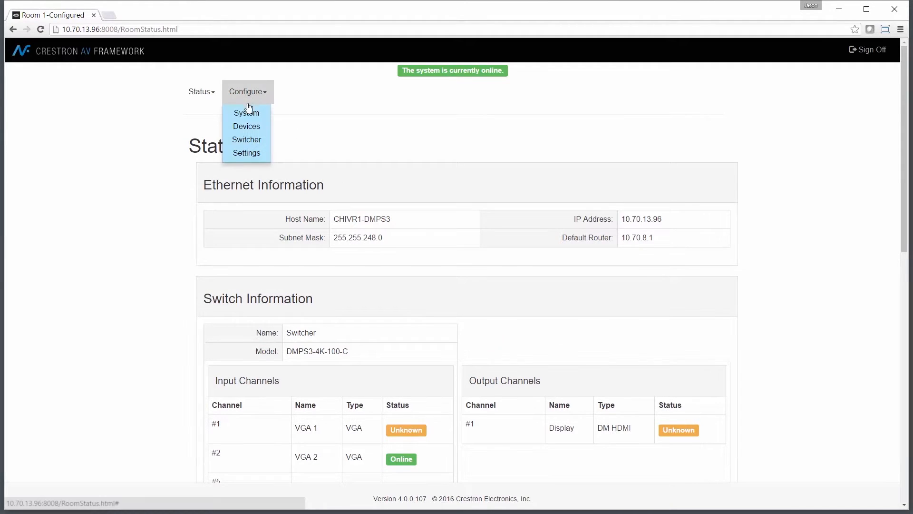
left_click(247, 112)
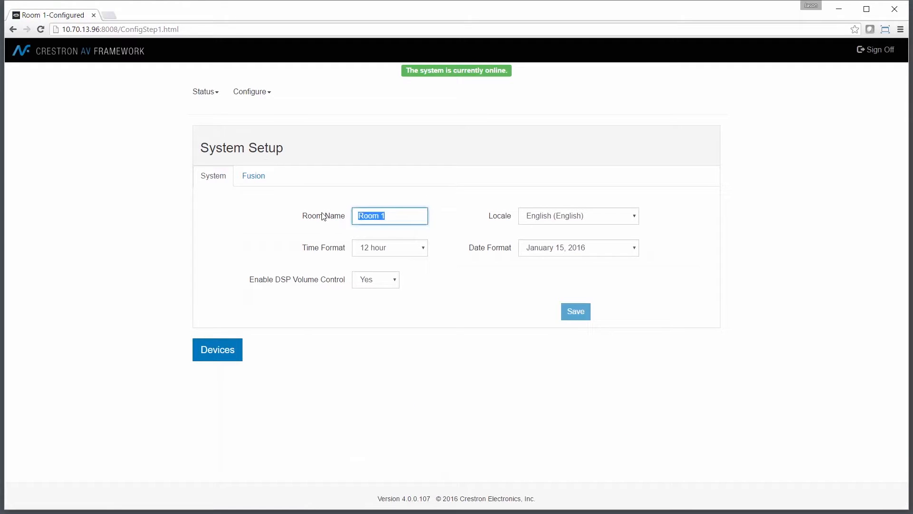
Set the Room Name to DEMO-CHIVR1 and save, accepting the system-offline warning.
type("DEMO")
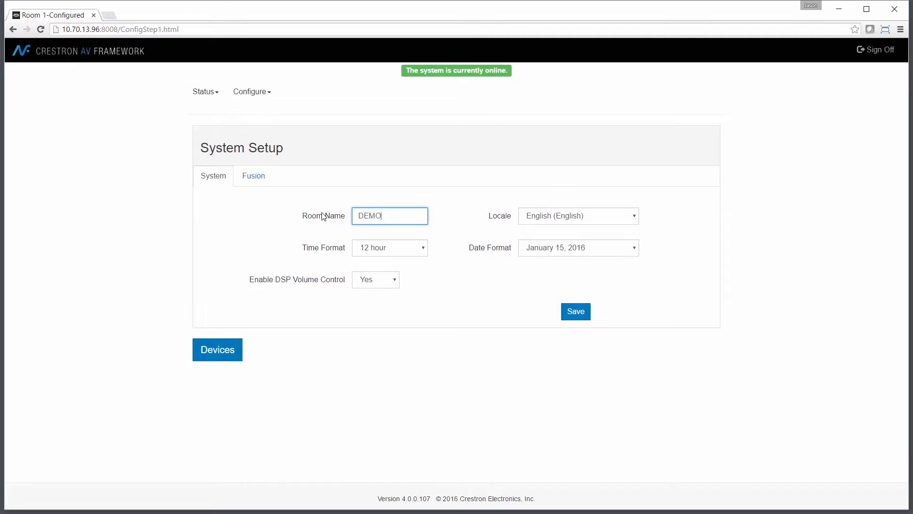
type("-CHI")
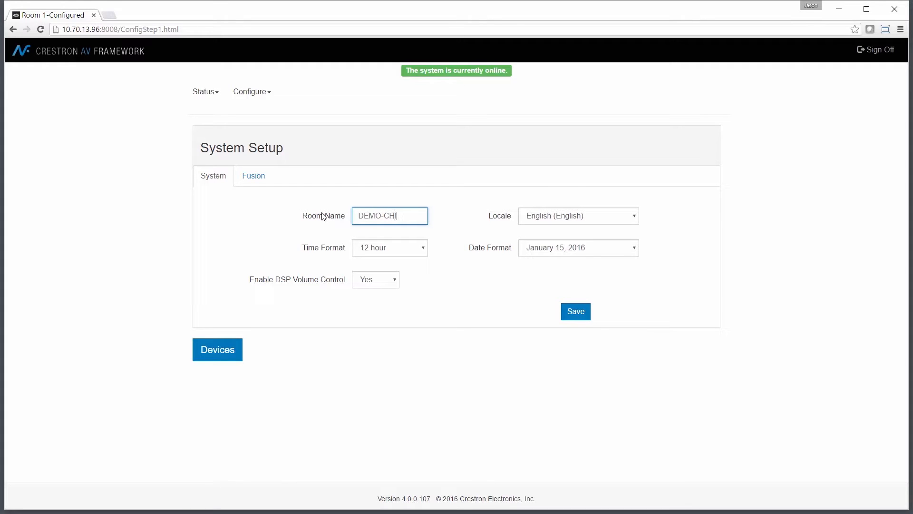
type("VR1")
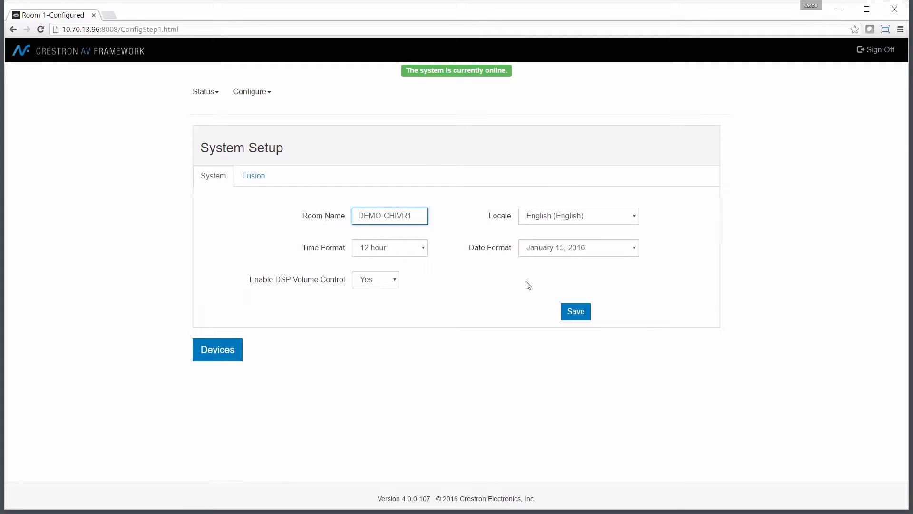
left_click(575, 311)
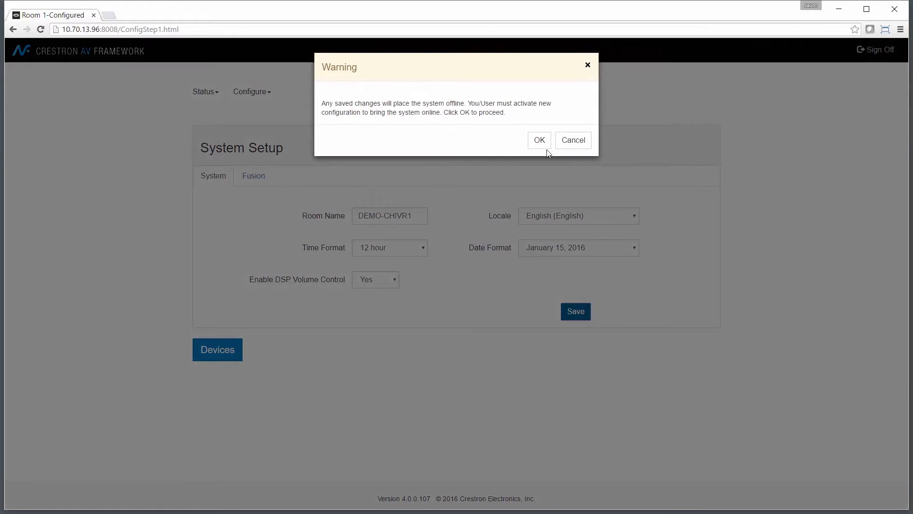
left_click(538, 140)
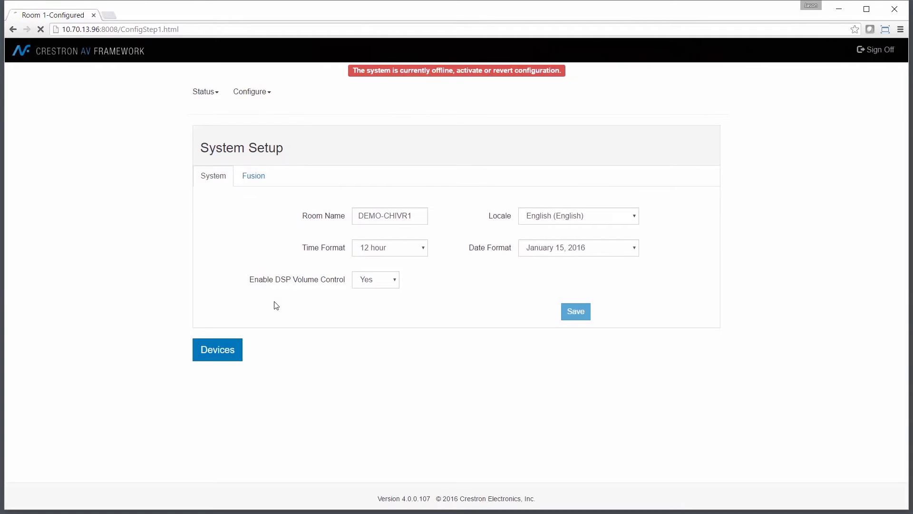
left_click(253, 176)
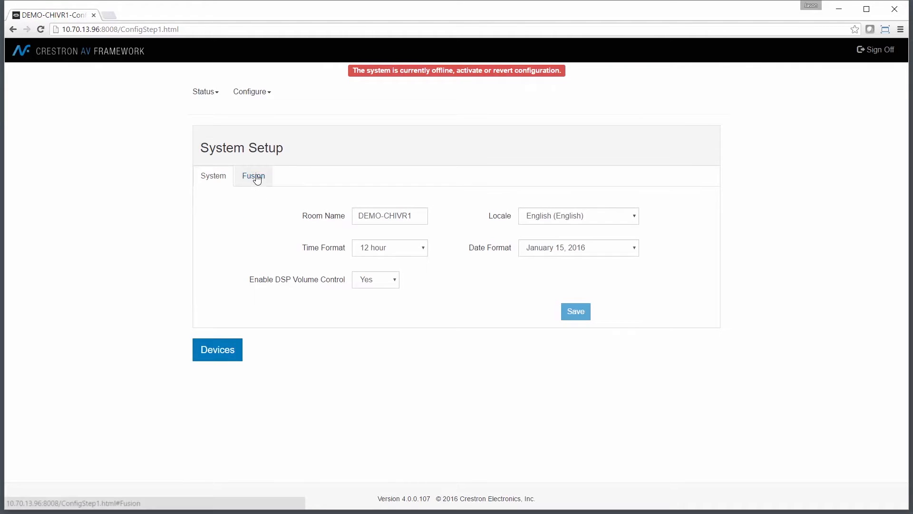
Enable Fusion and save the Fusion Room Name as DEMO-CHIVR1 (connection DEMOCHIVR1Connection).
left_click(252, 176)
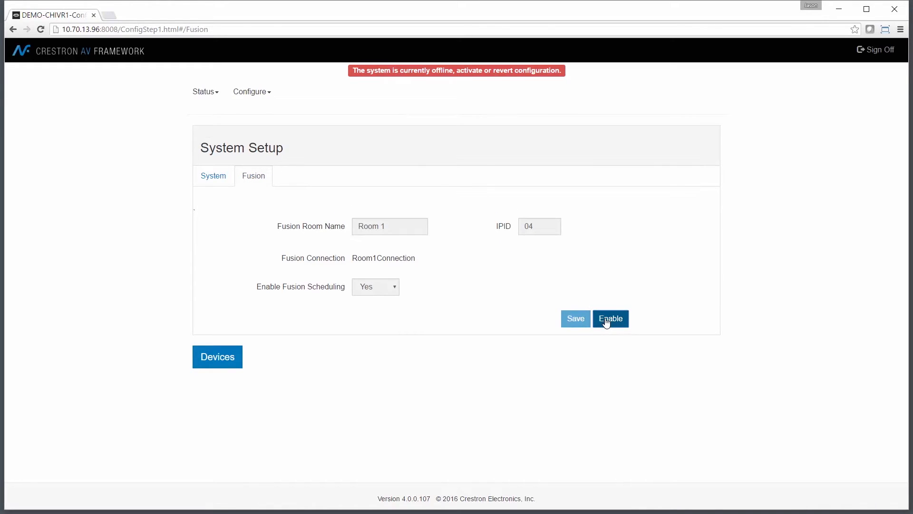
left_click(611, 318)
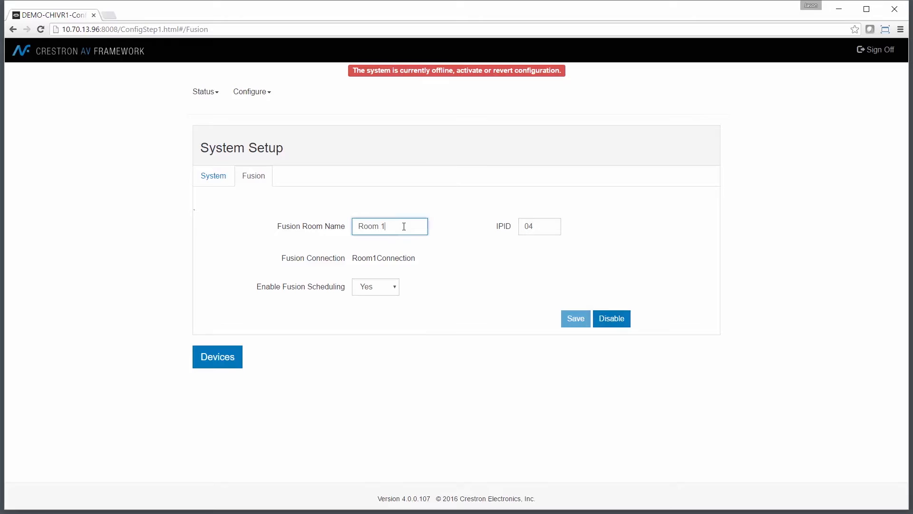
type("DEMO-CHIVR")
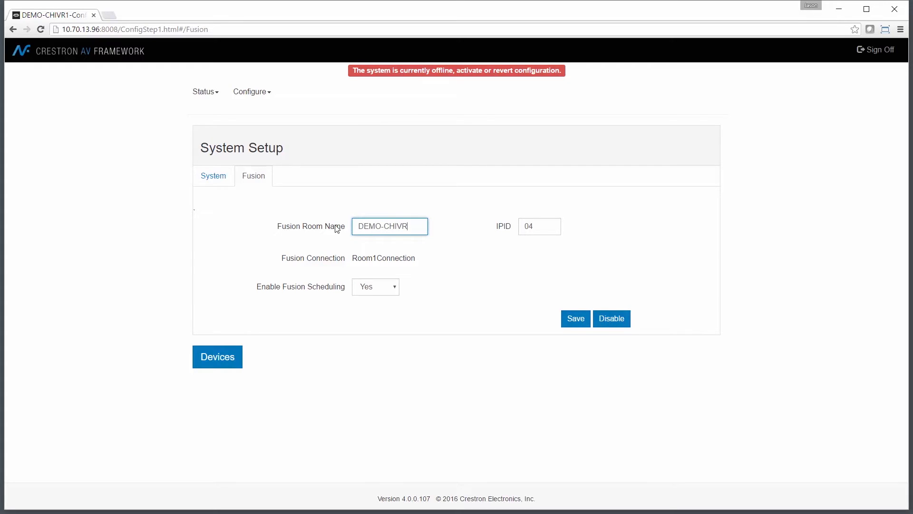
type("1")
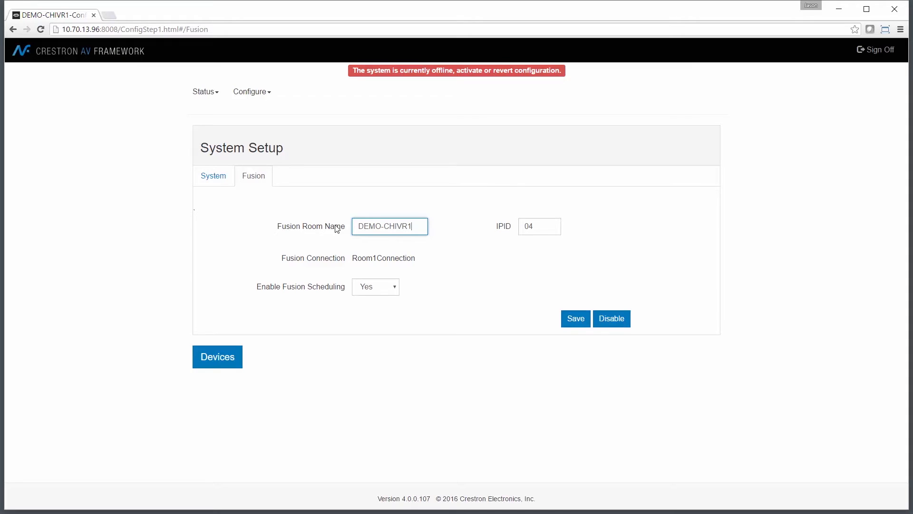
mouse_move(422, 260)
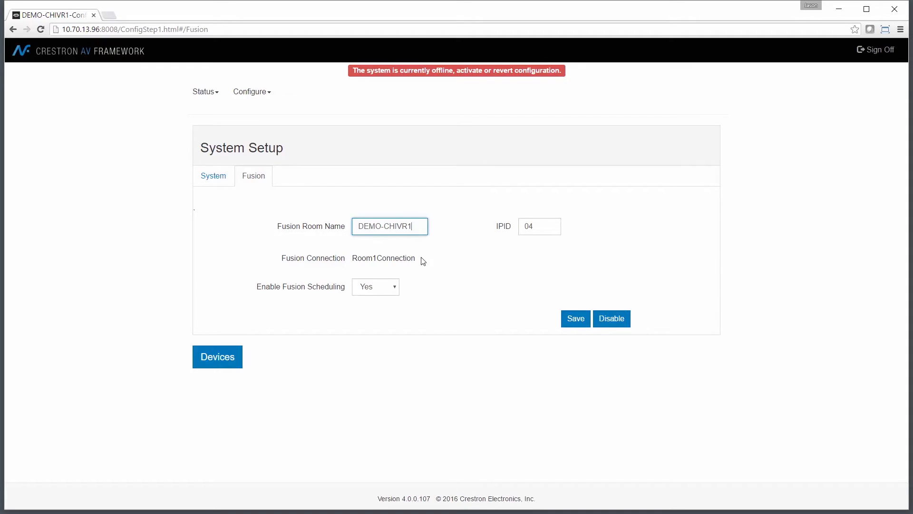
left_click(575, 318)
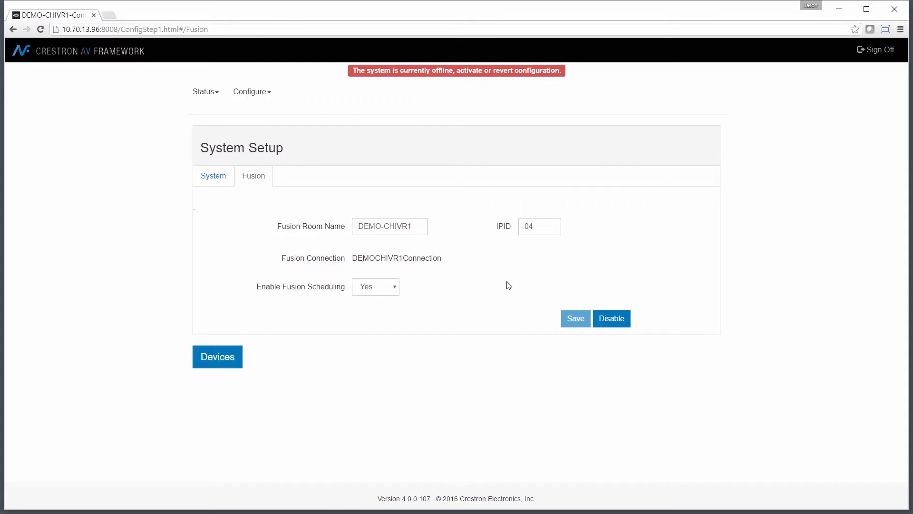
left_click(251, 91)
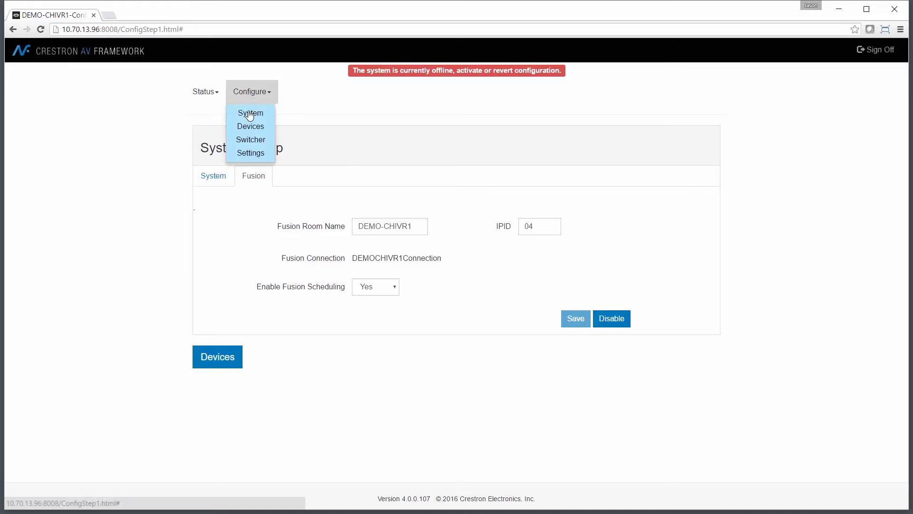
Activate the pending configuration from Configure > Settings, confirming to bring the system online.
left_click(250, 153)
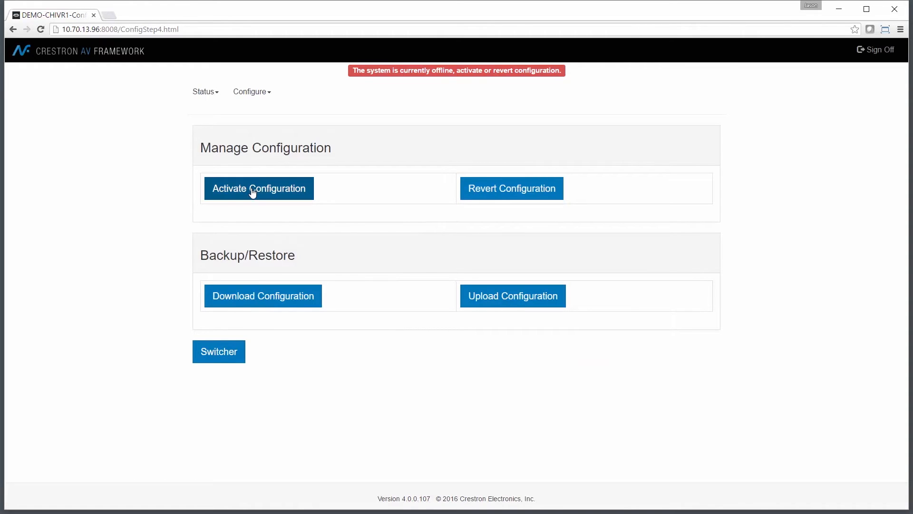
left_click(259, 189)
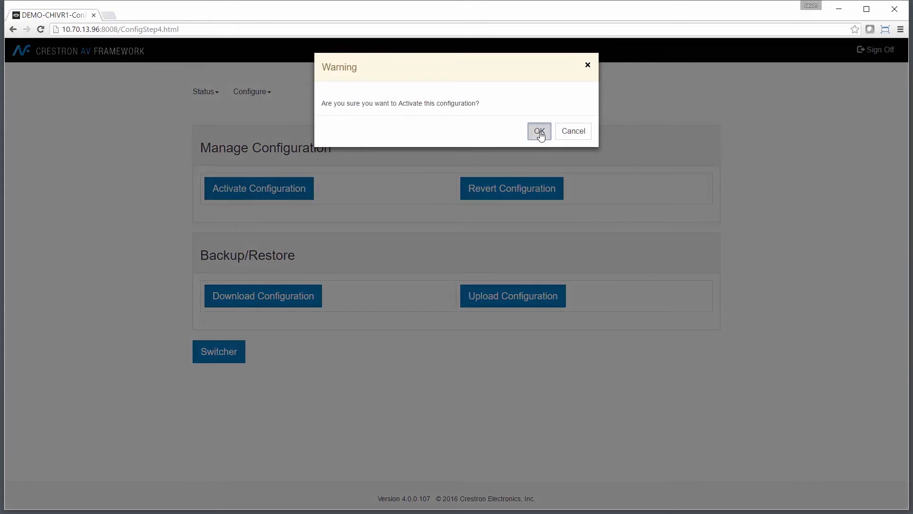
left_click(538, 131)
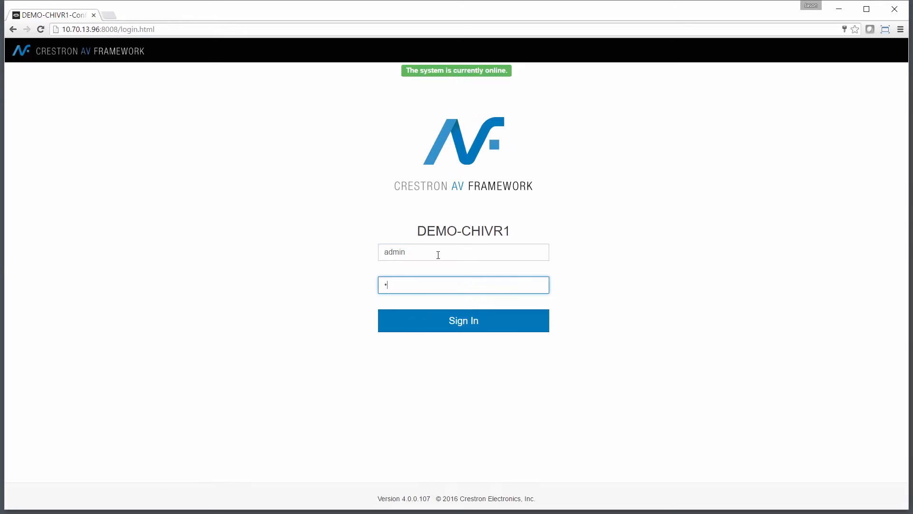
Sign back in to DEMO-CHIVR1 and return to the Fusion settings under System Setup.
type("••••")
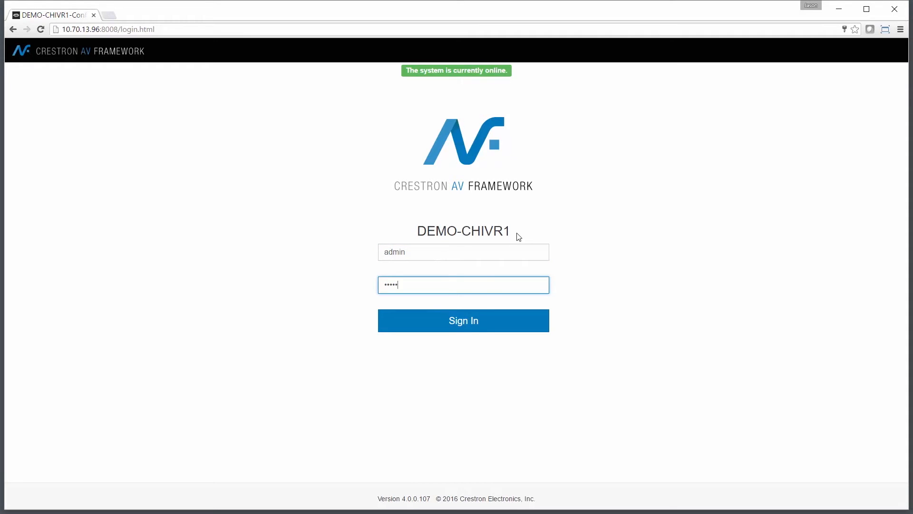
left_click(463, 320)
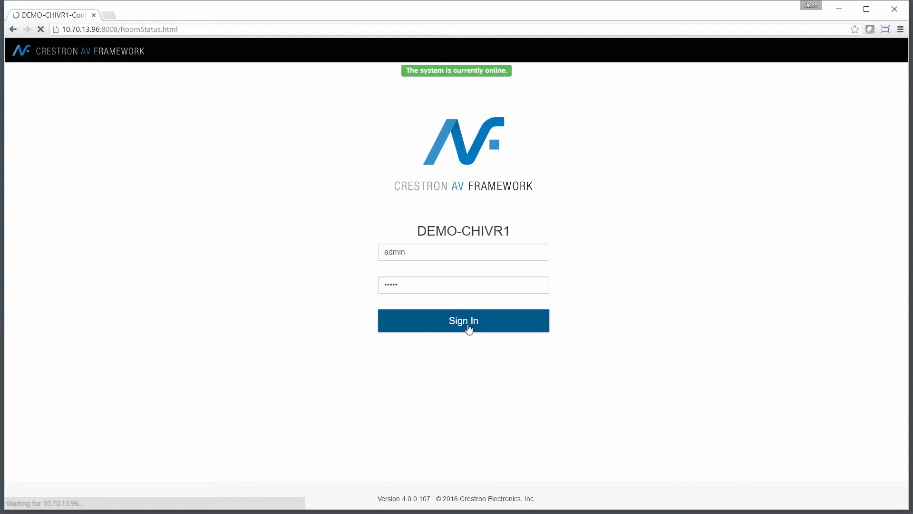
left_click(463, 321)
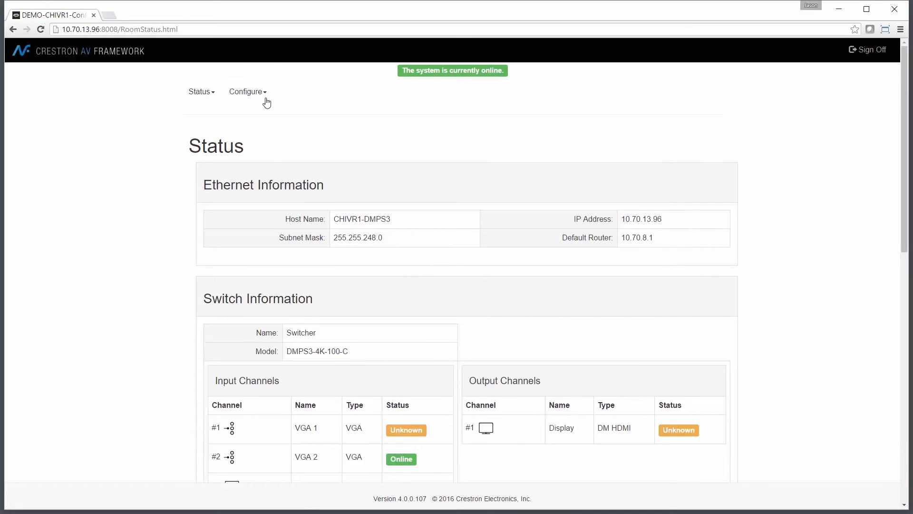
left_click(247, 91)
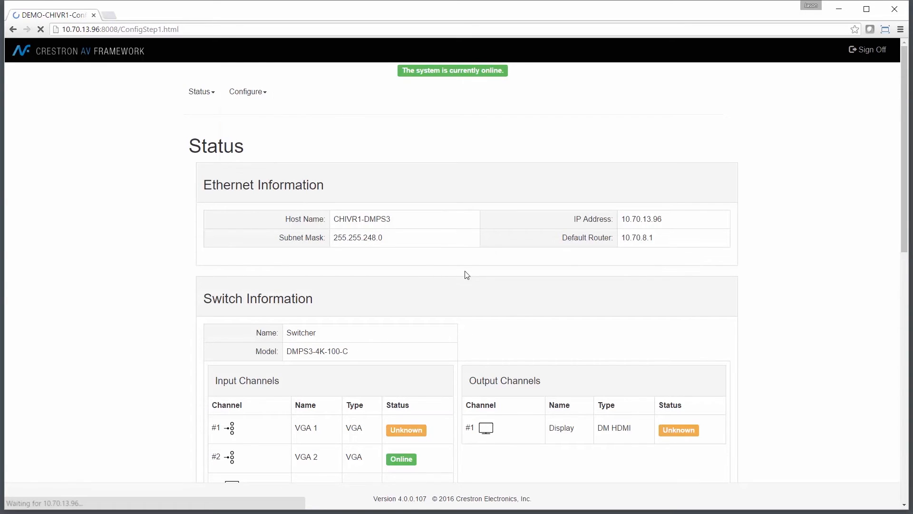
left_click(247, 91)
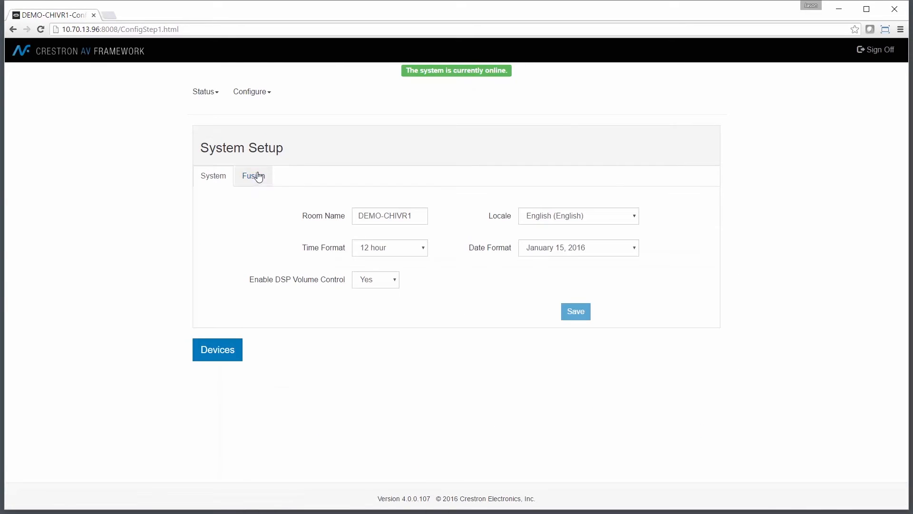
left_click(253, 175)
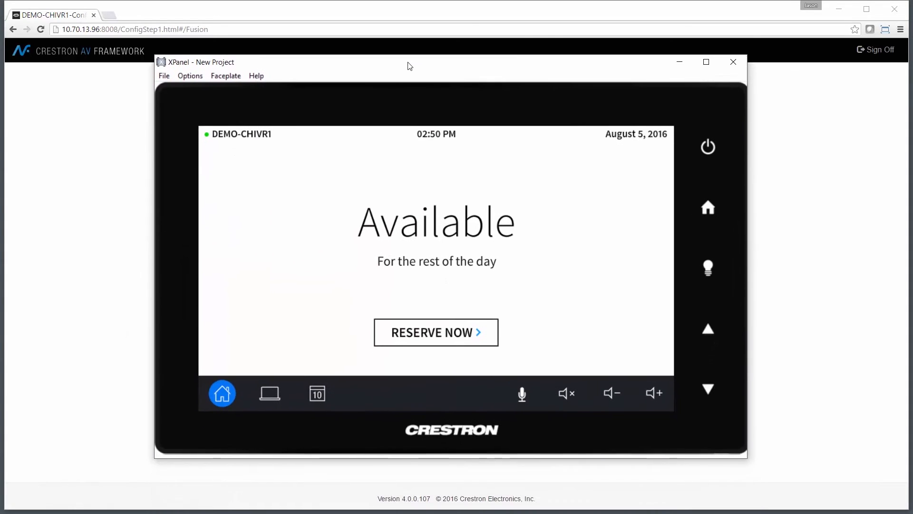
mouse_move(263, 146)
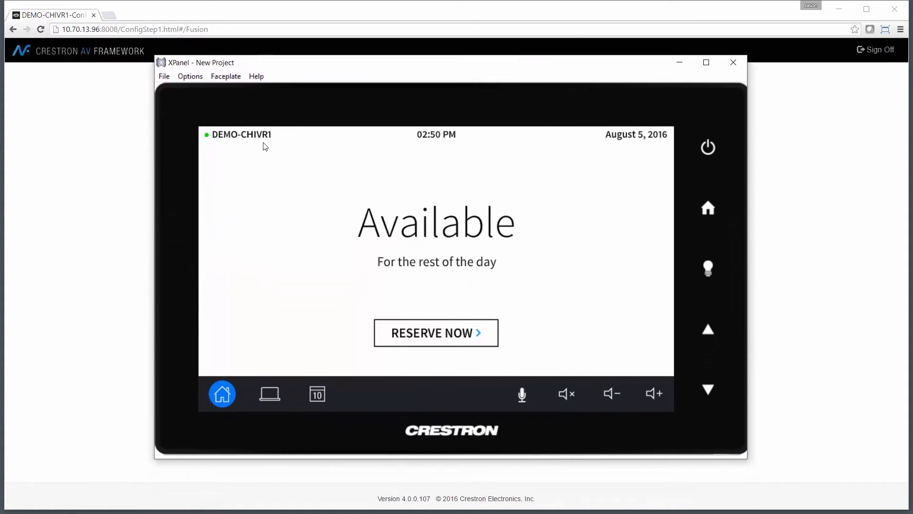
mouse_move(214, 143)
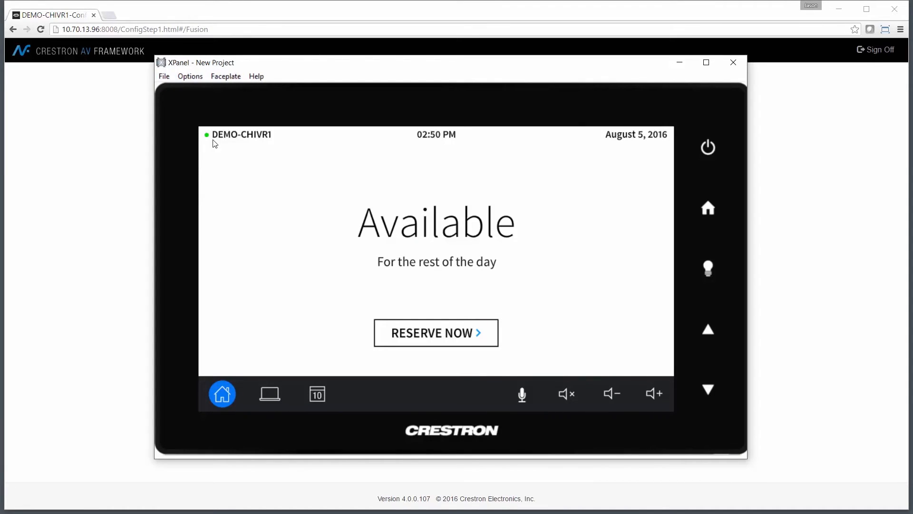
mouse_move(496, 334)
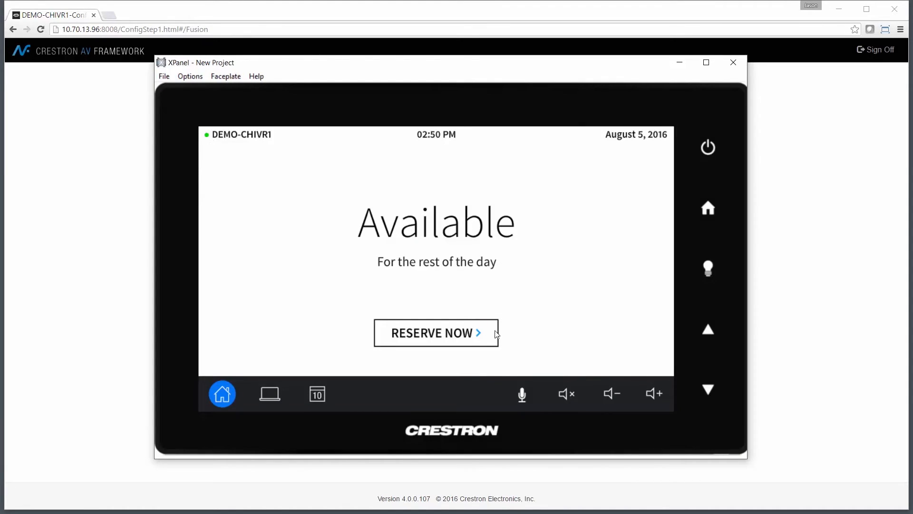
View today's DEMO-CHIVR1 schedule on the XPanel (no meetings) and return to the Available home screen.
left_click(316, 393)
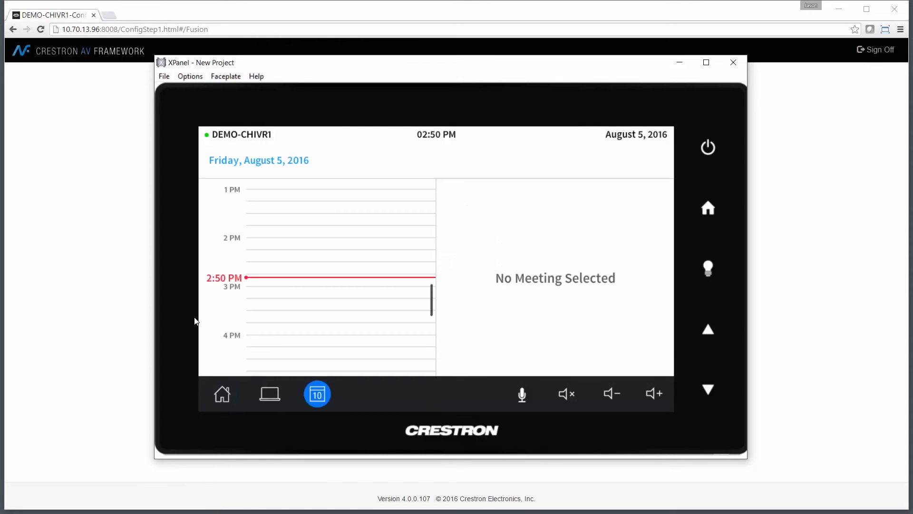
scroll("down", 3)
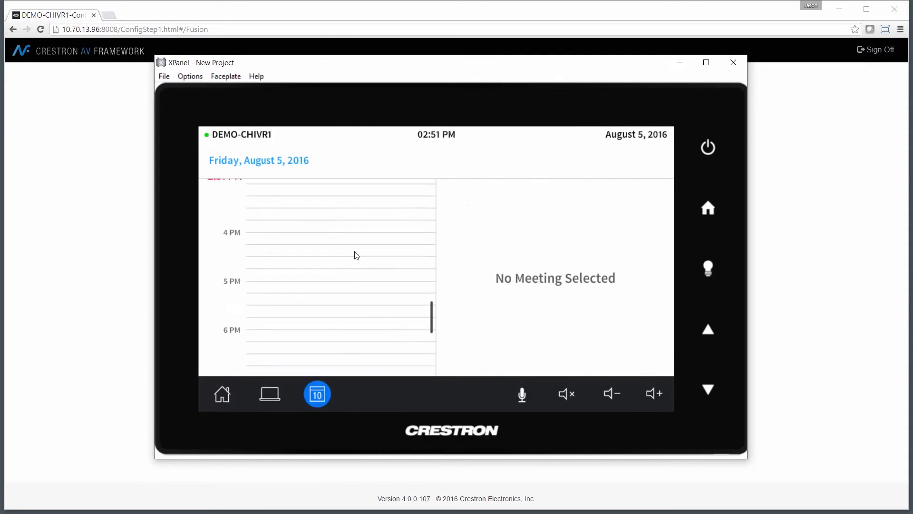
scroll("up", 3)
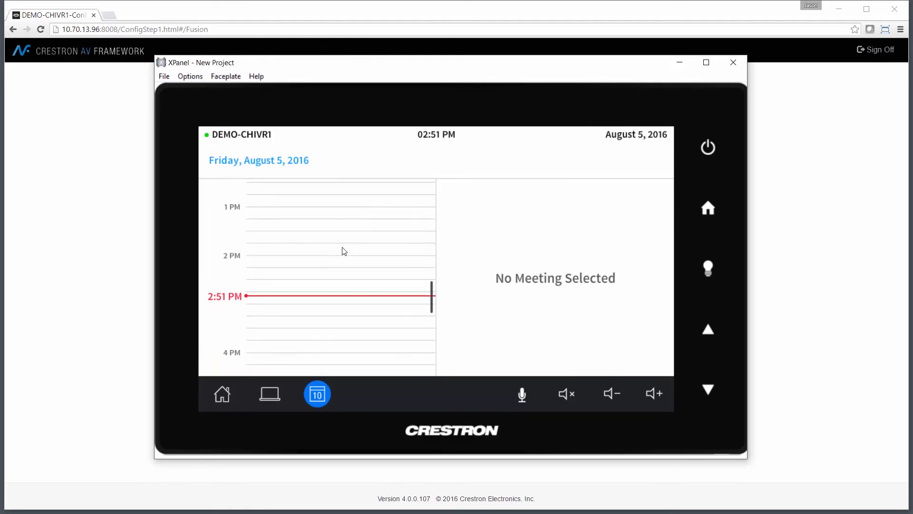
left_click(317, 393)
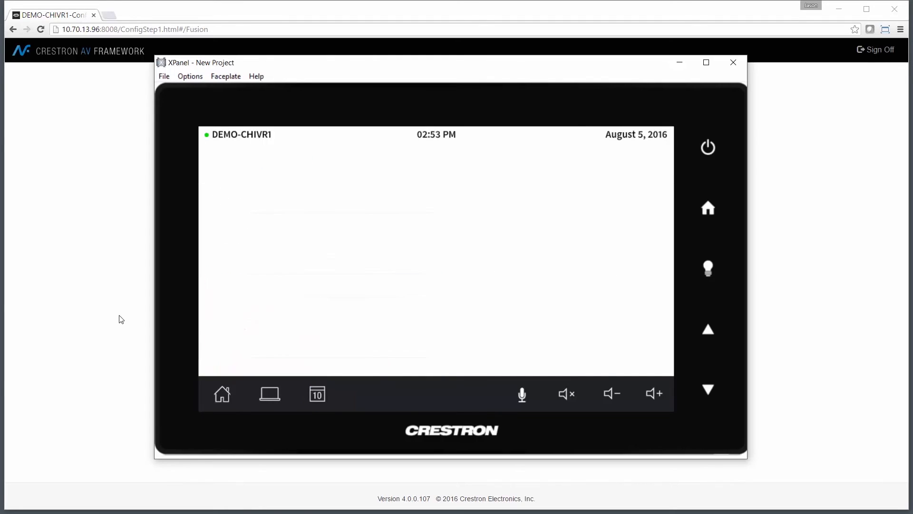
left_click(222, 394)
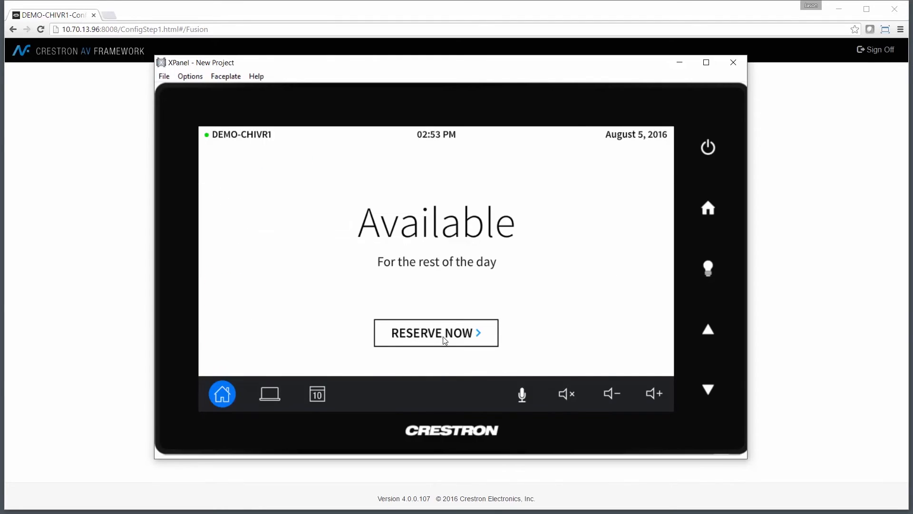
Reserve the room now until 03:15 PM, a 22-minute meeting starting 02:53 PM.
left_click(436, 333)
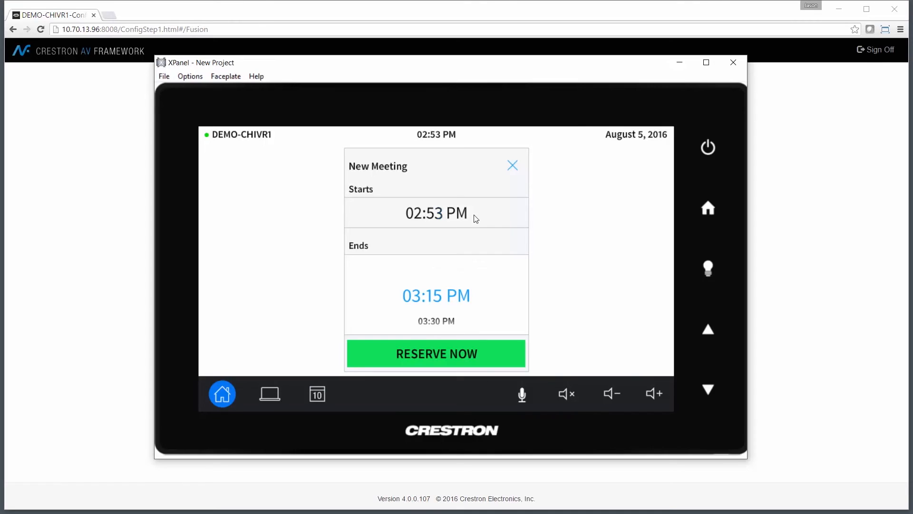
left_click(512, 165)
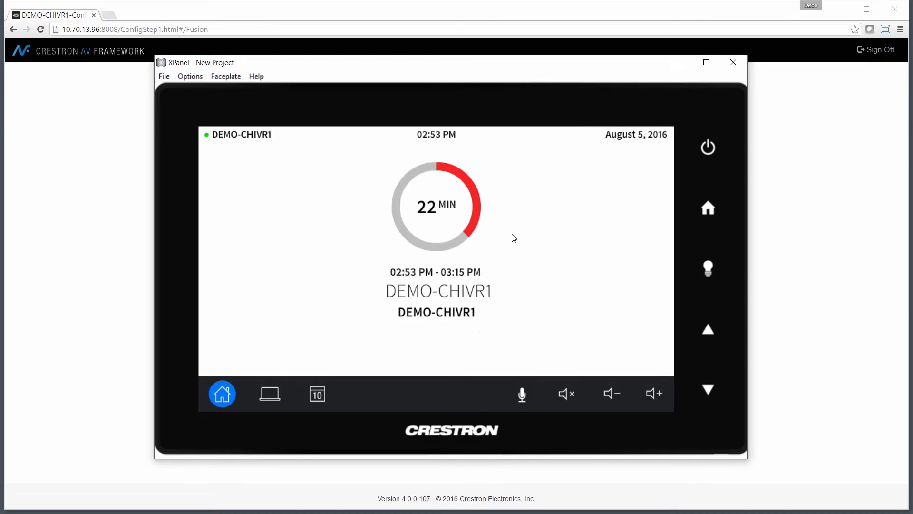
mouse_move(510, 213)
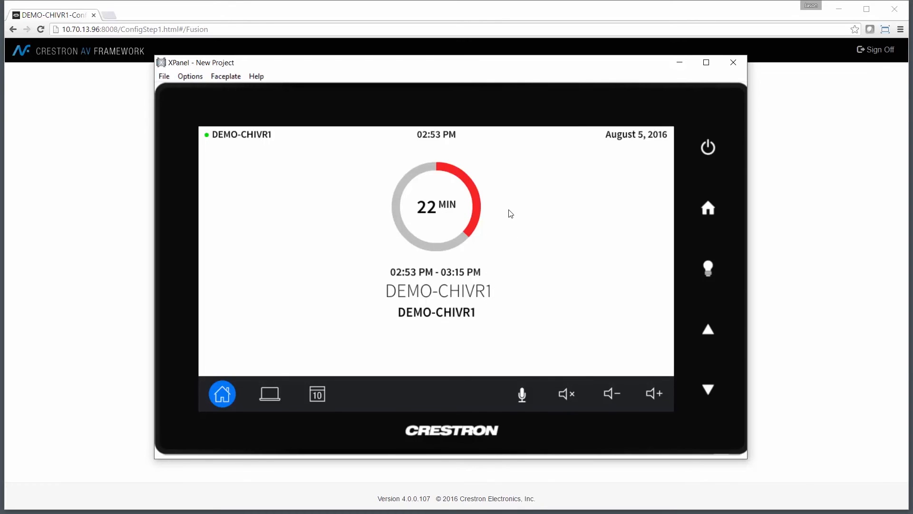
mouse_move(502, 296)
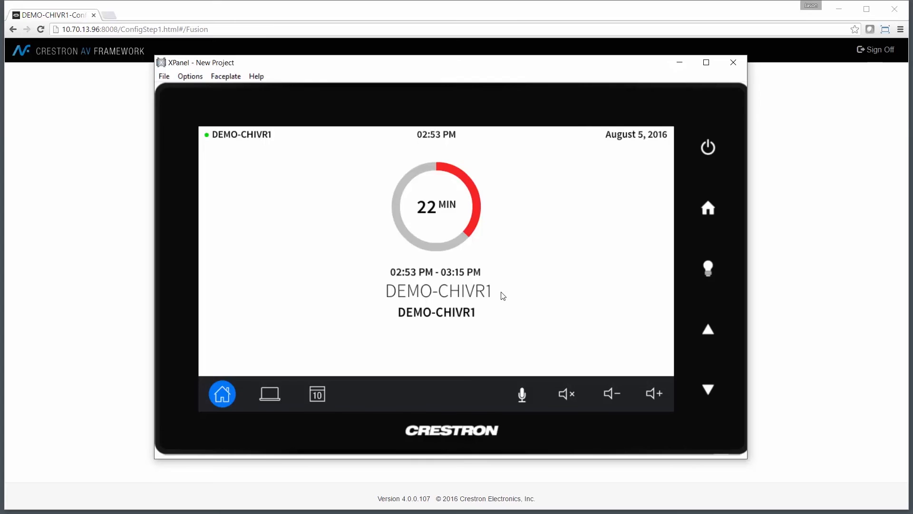
mouse_move(480, 315)
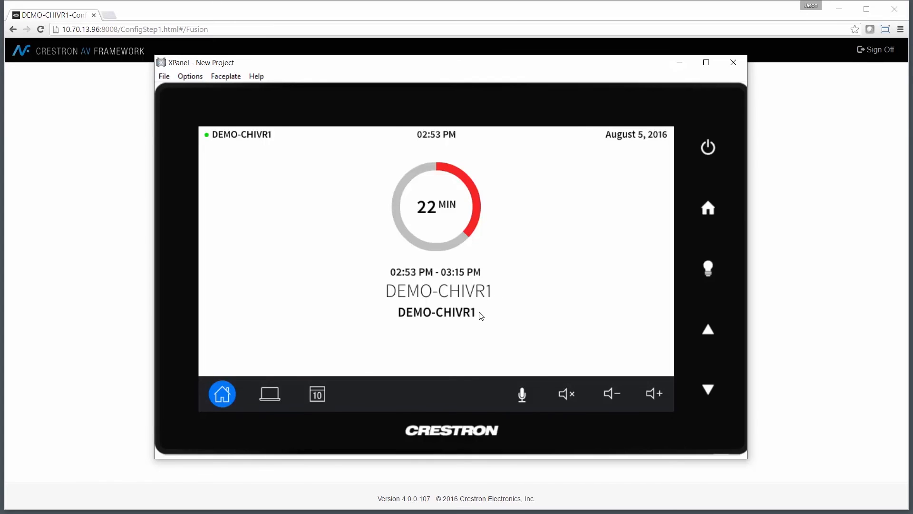
mouse_move(497, 295)
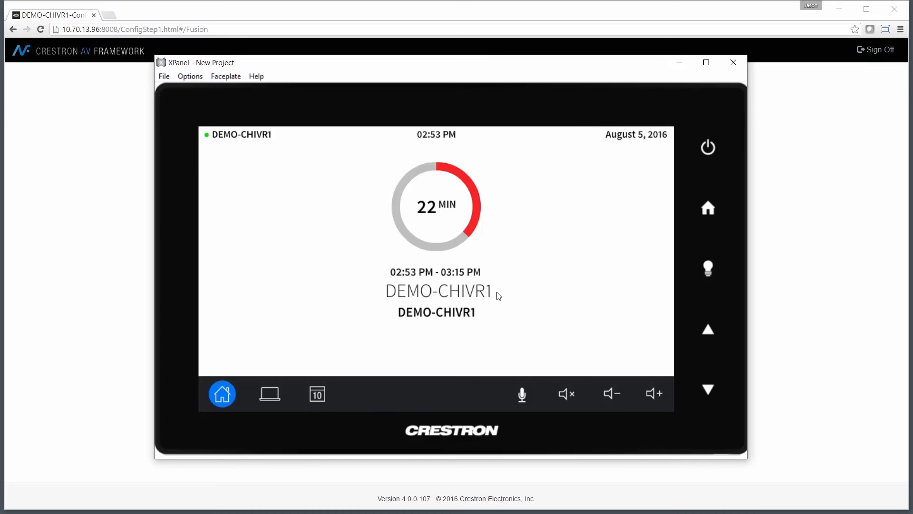
mouse_move(498, 295)
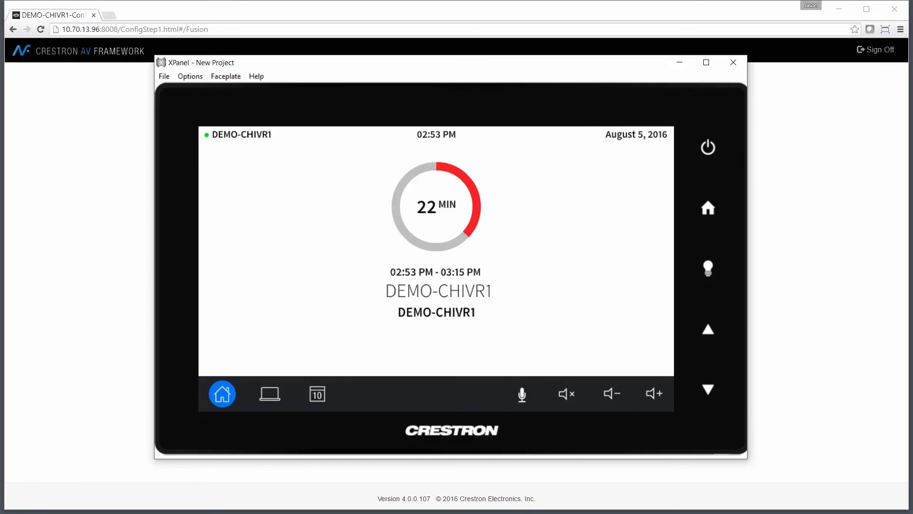